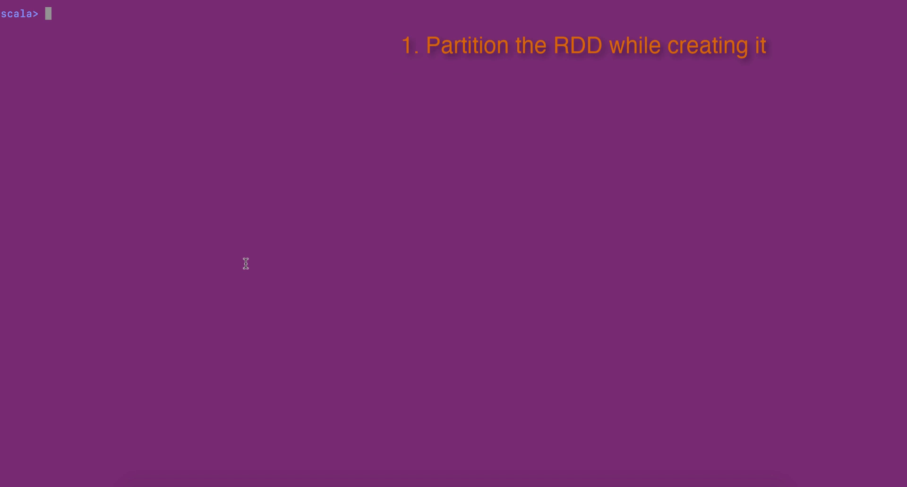
text(val rdd1 = spark.sparkContext.parallelize(1 to 10, 3))
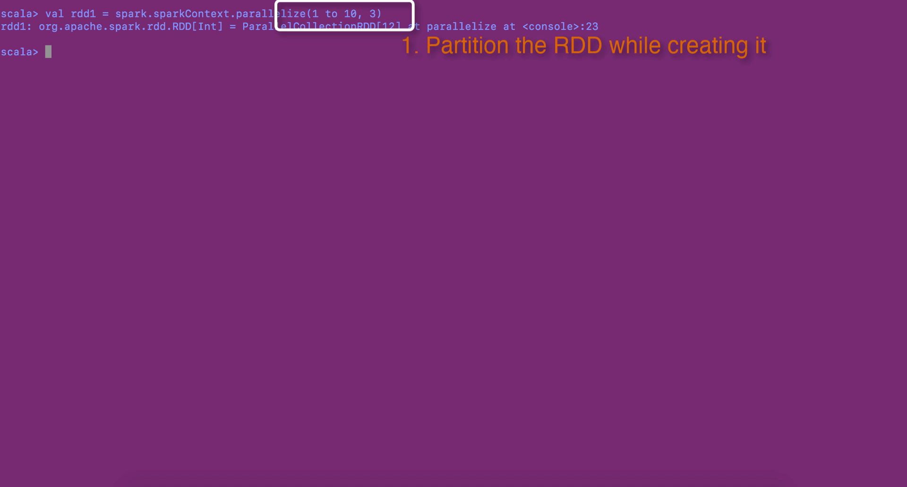
text(v)
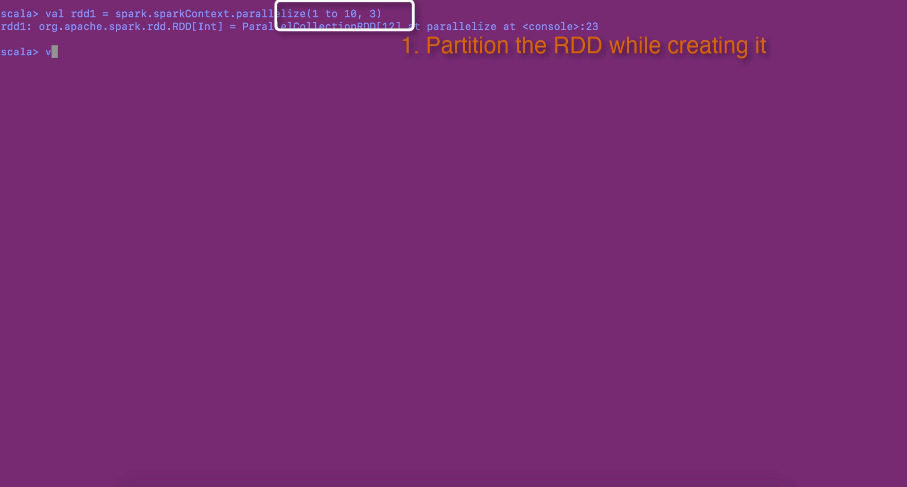
text(al rdd2)
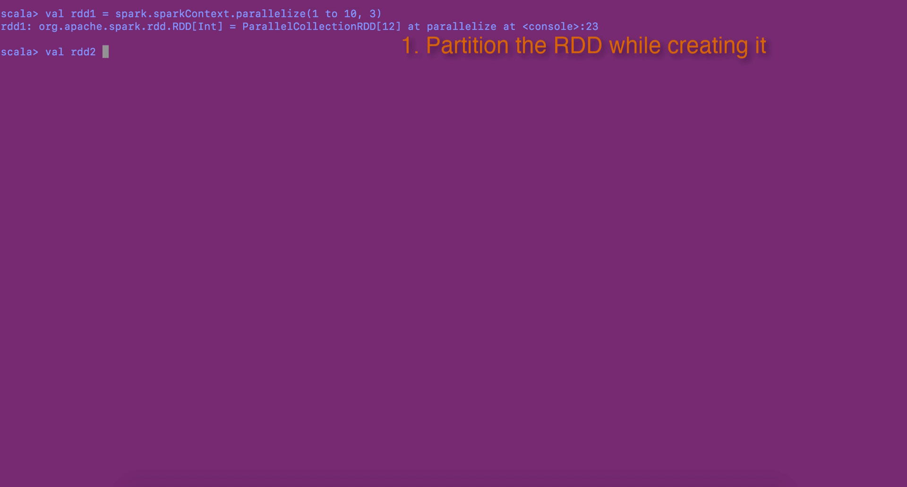
text(= spark.sparkContext)
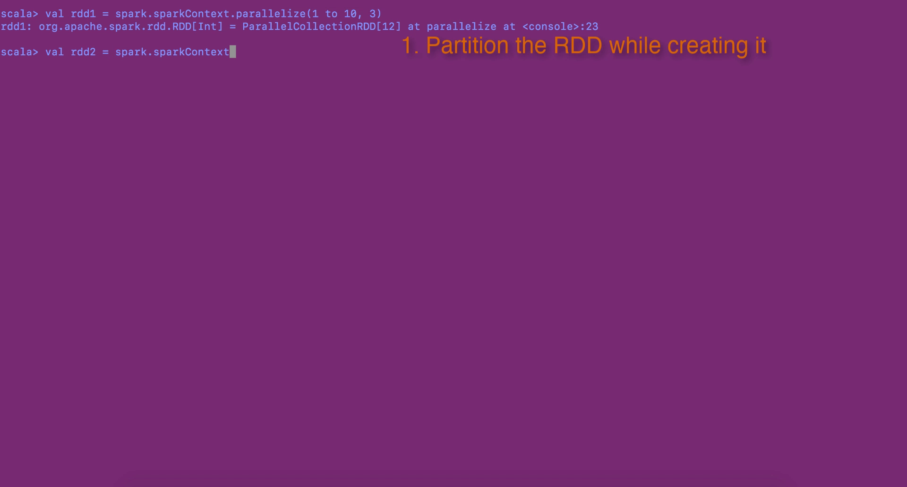
text(.textFile)
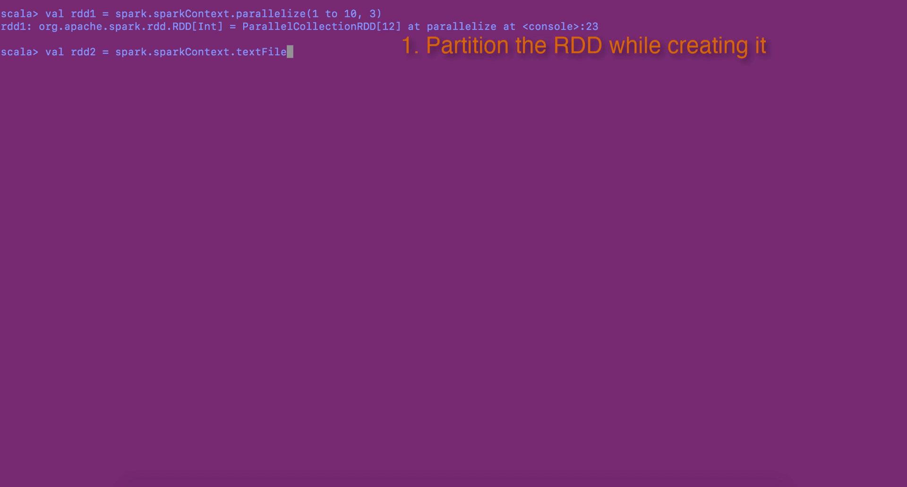
text(("file1)
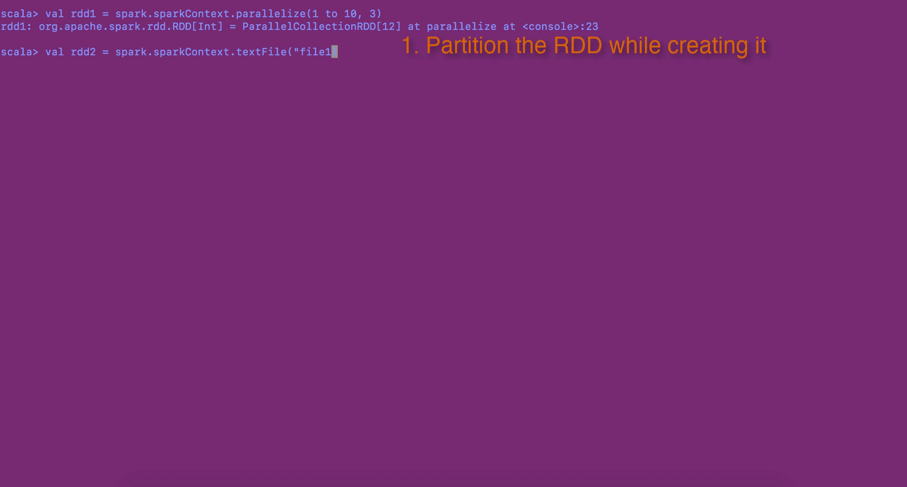
text(.txt)
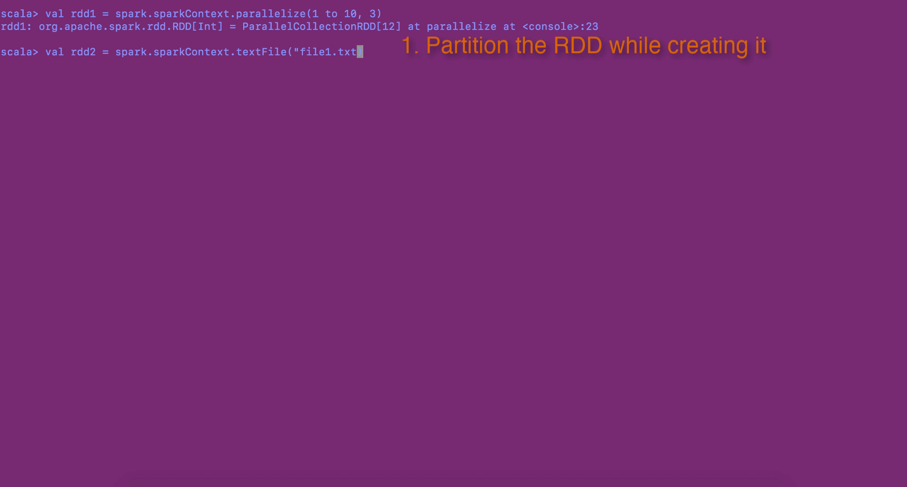
text(", 5)")
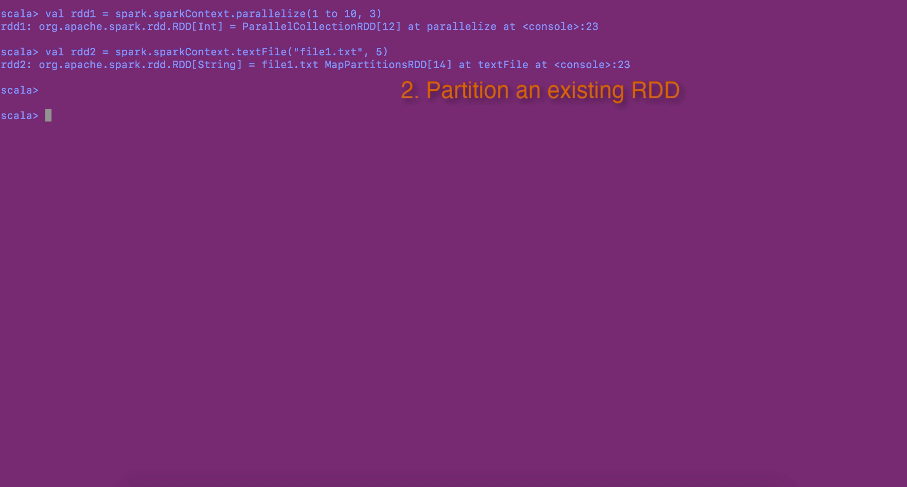
text(val rdd)
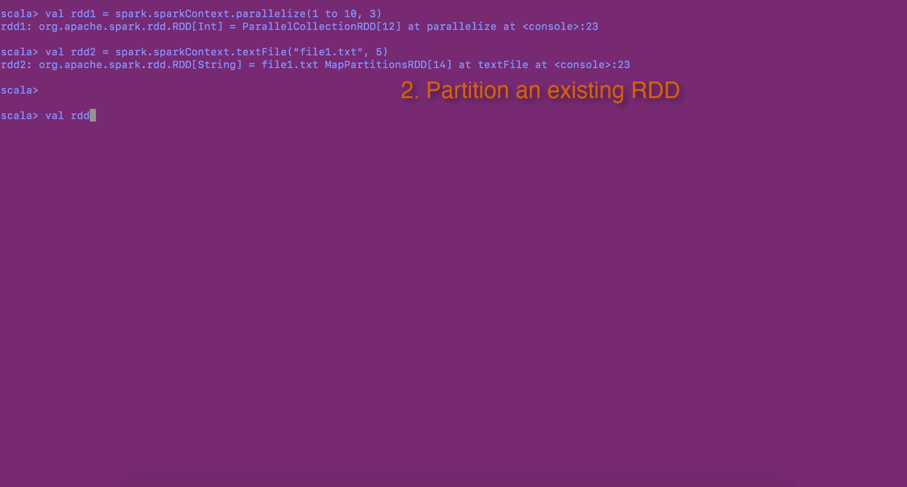
text(3)
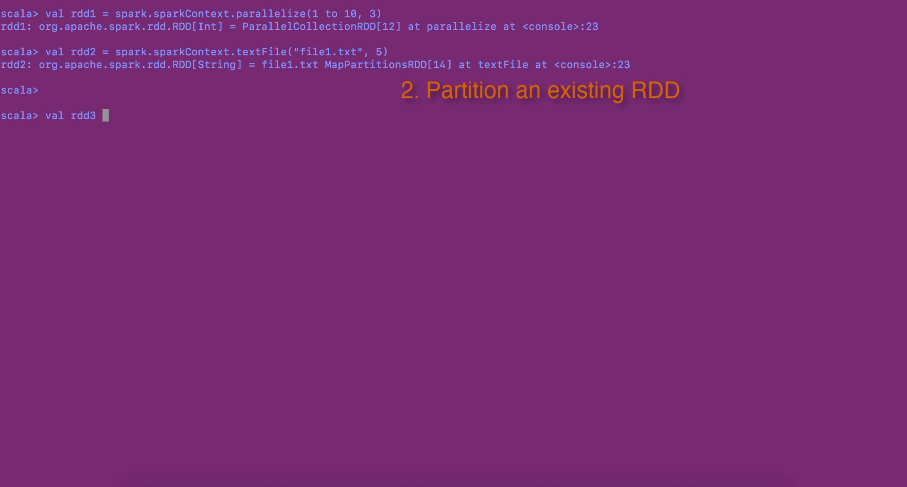
text(=)
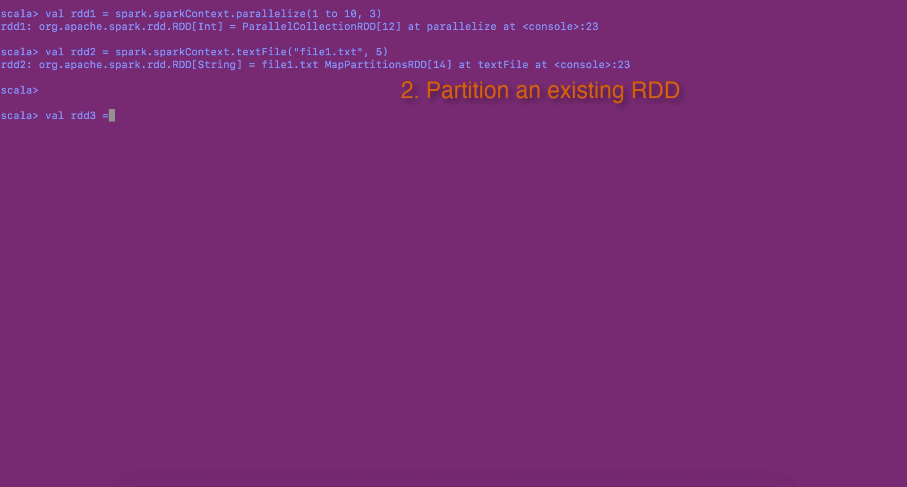
text(rdd2.)
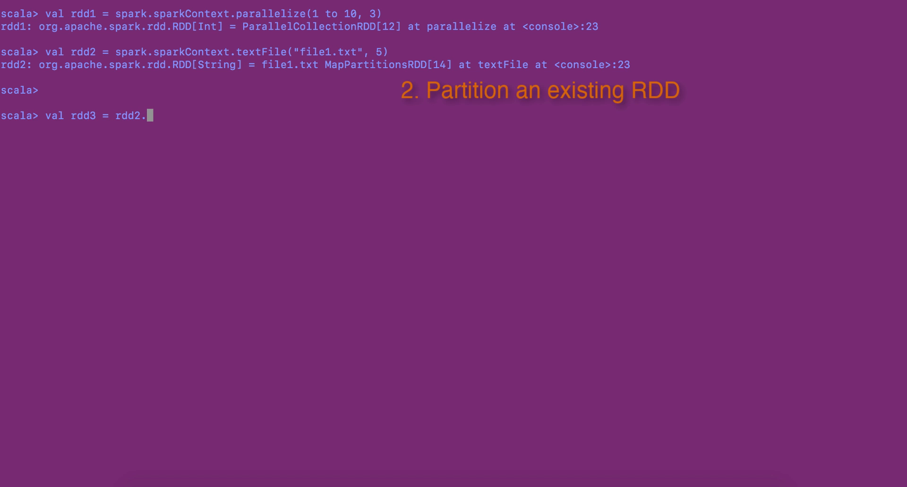
text(repartiti)
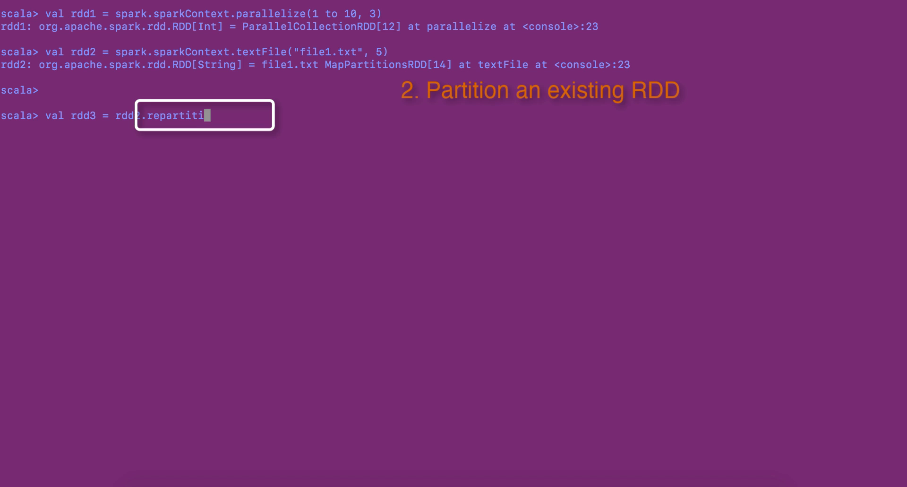
text(on(10)
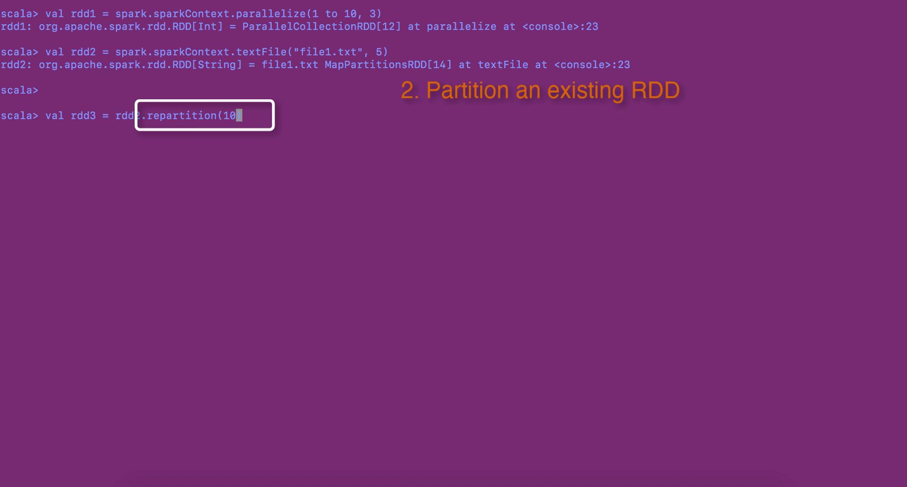
text())
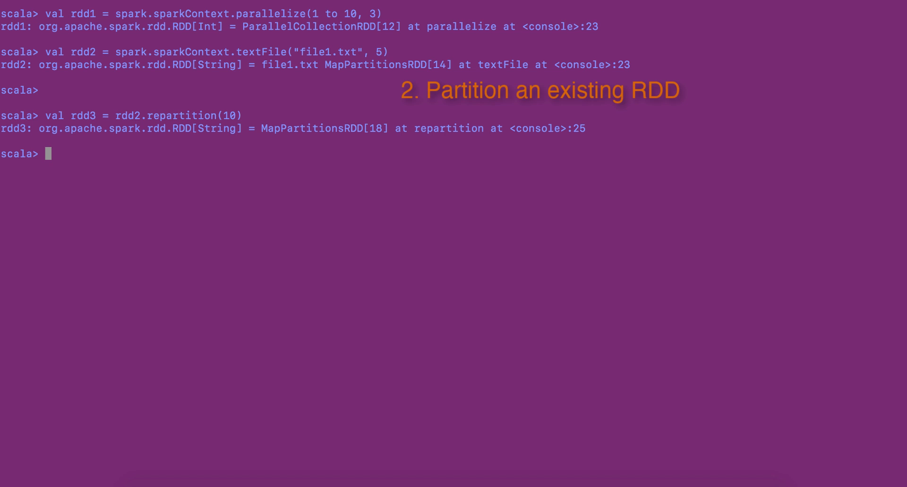
text(rdd3.partitions.size)
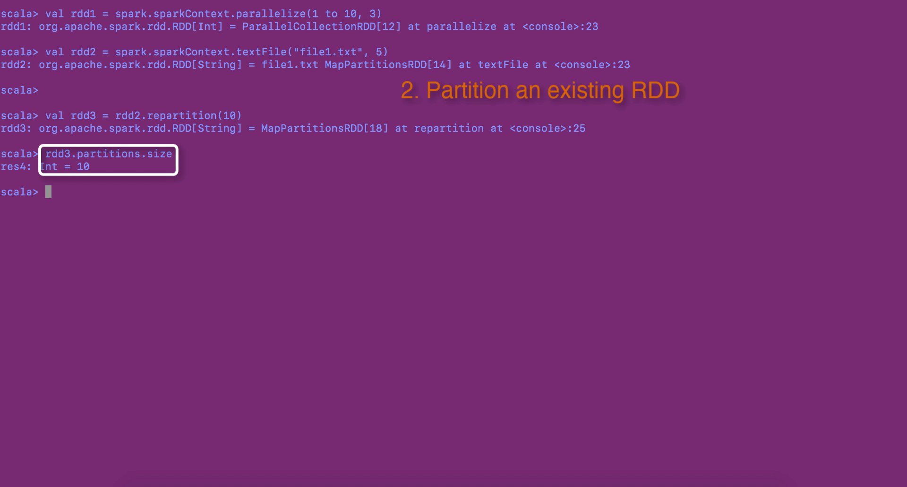
text(val r)
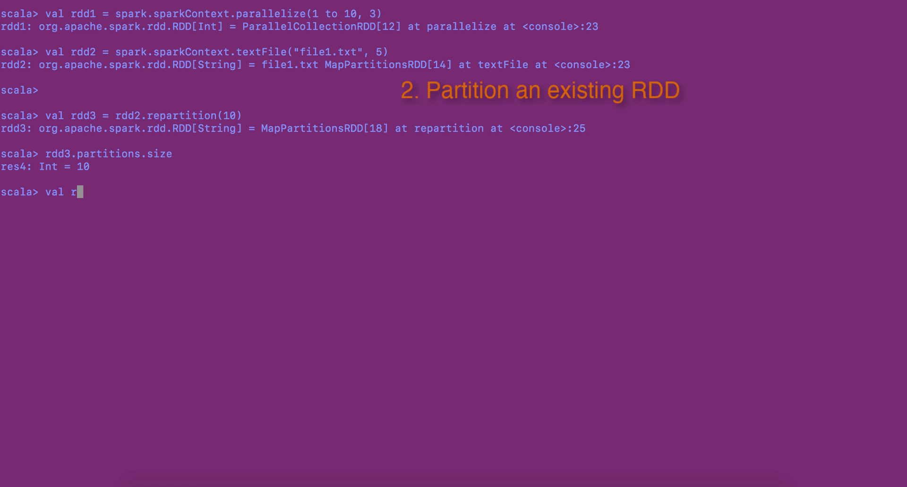
text(dd4 =)
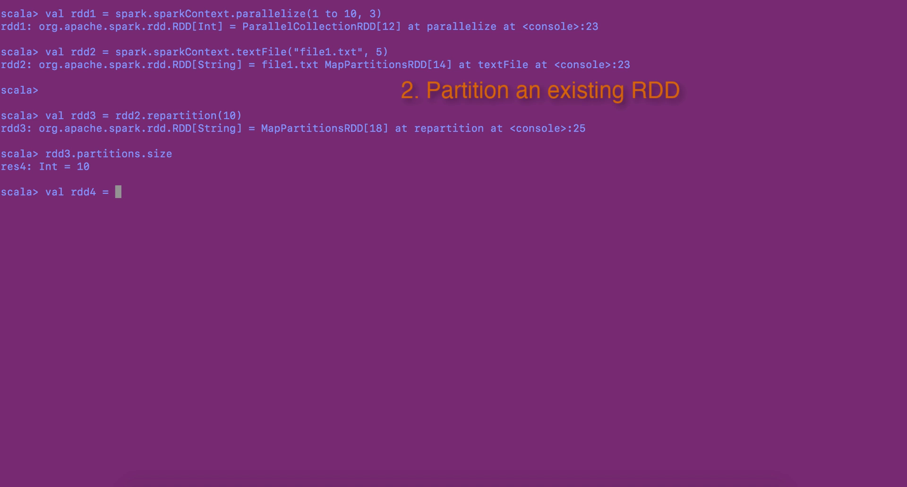
text(rdd3)
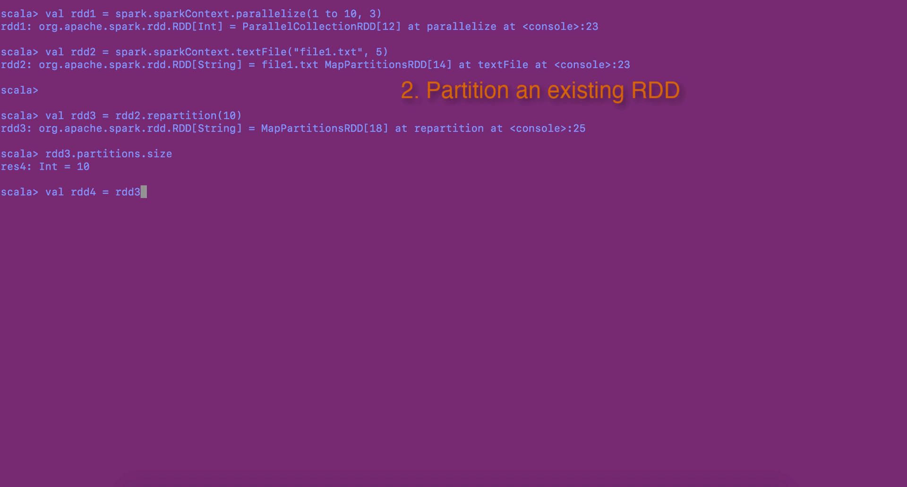
text(.coalesce)
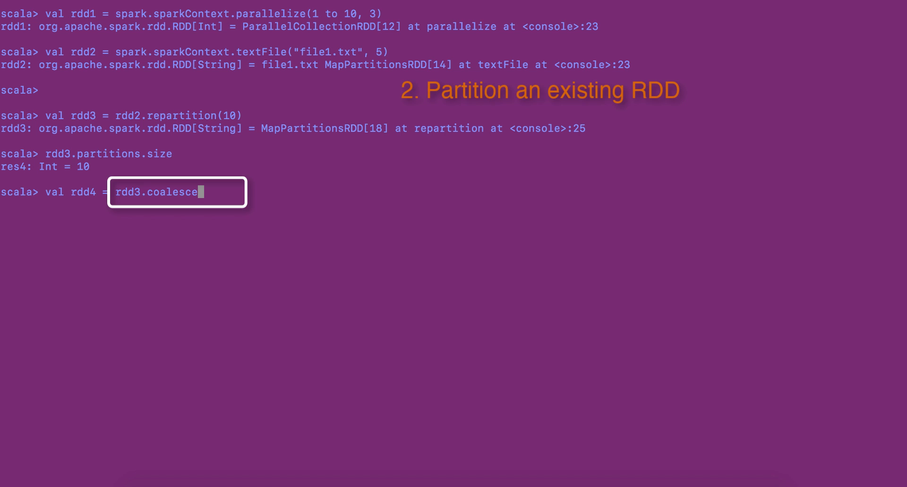
text((3))
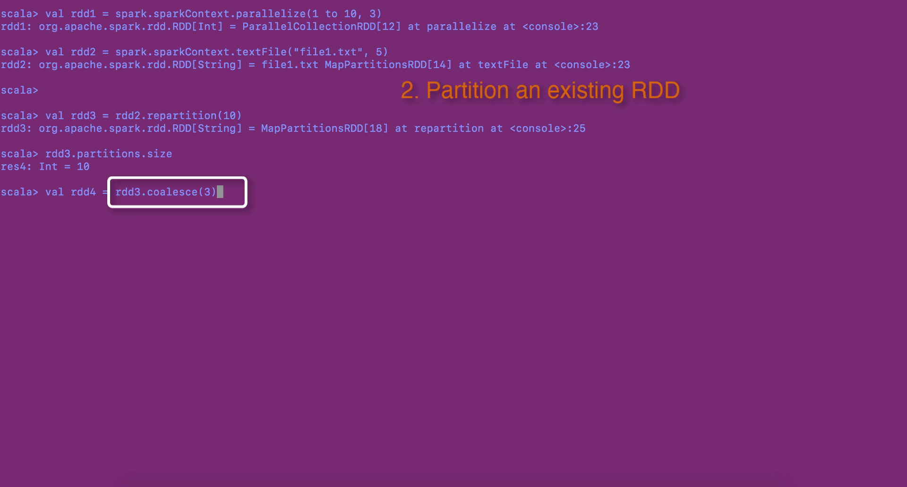